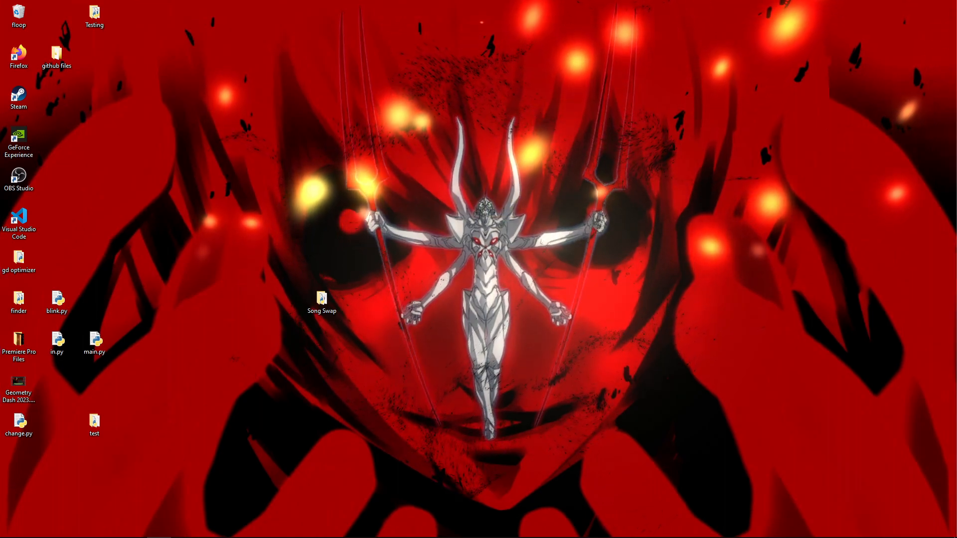
Open the Song Swap folder with the limbo mp3 tracks and main.py.
{"action": "double_click", "coordinate": [322, 299]}
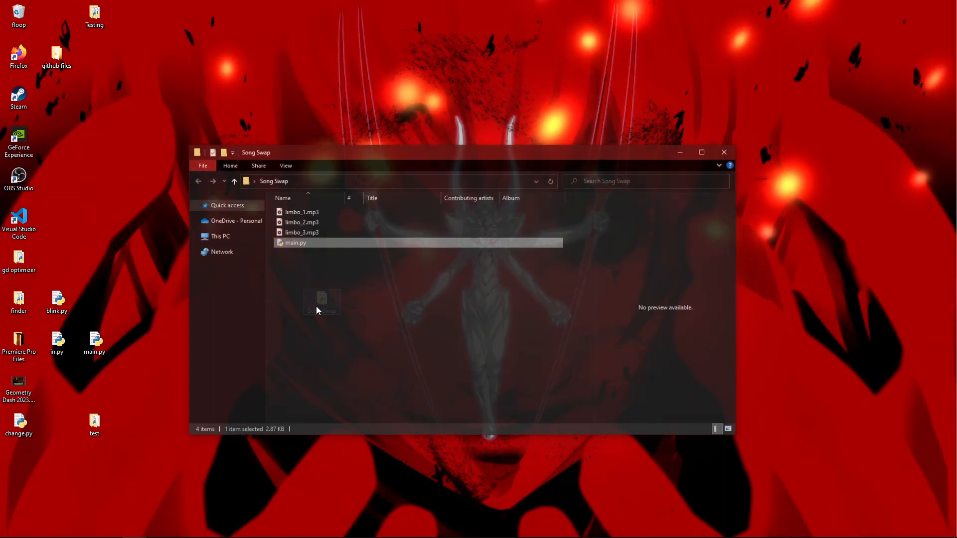
{"action": "left_click", "coordinate": [302, 212]}
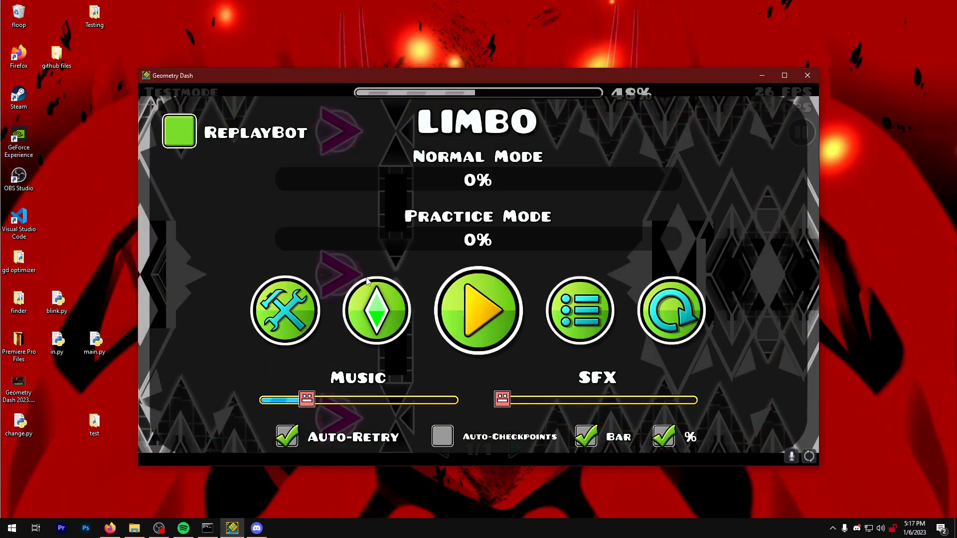
{"action": "mouse_move", "coordinate": [527, 298]}
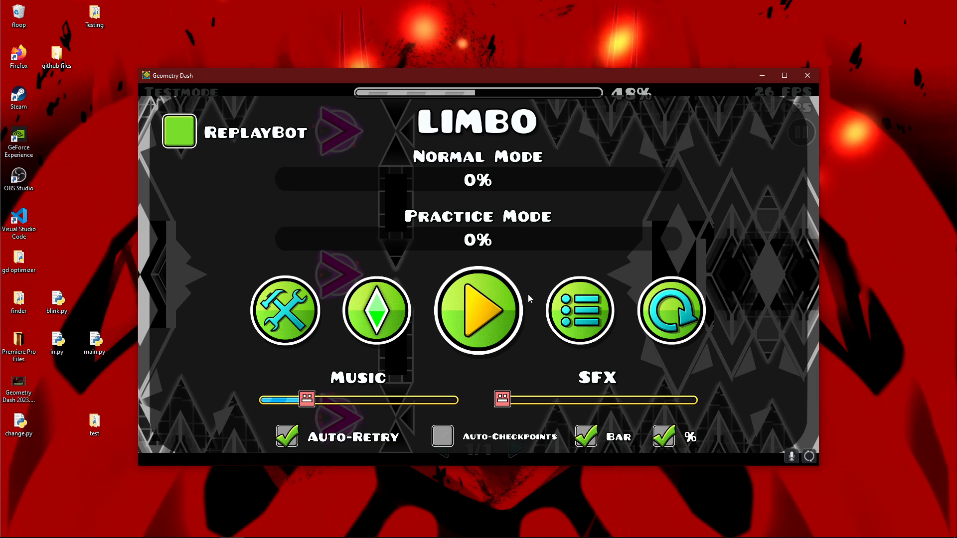
Review the LIMBO level page in Geometry Dash, then minimize the game.
{"action": "left_click", "coordinate": [478, 310]}
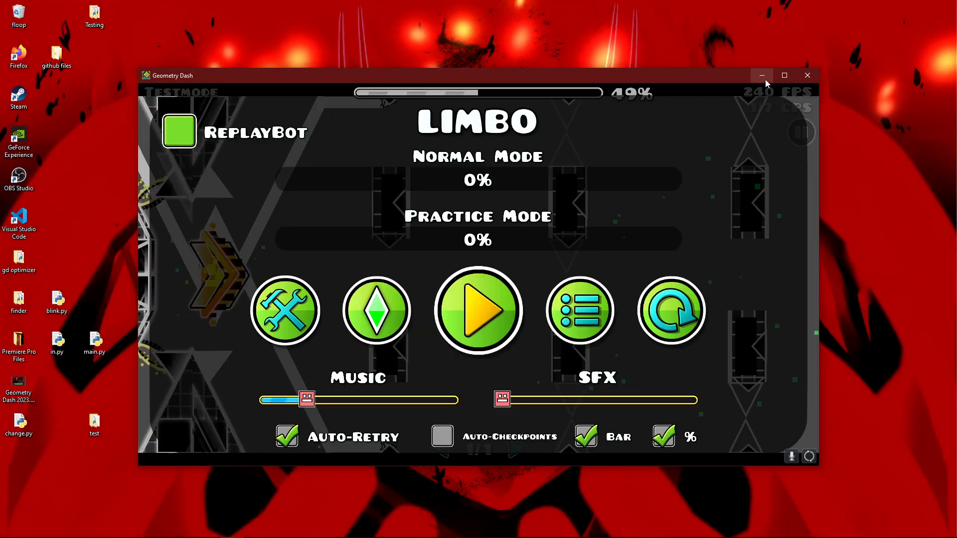
{"action": "left_click", "coordinate": [761, 75]}
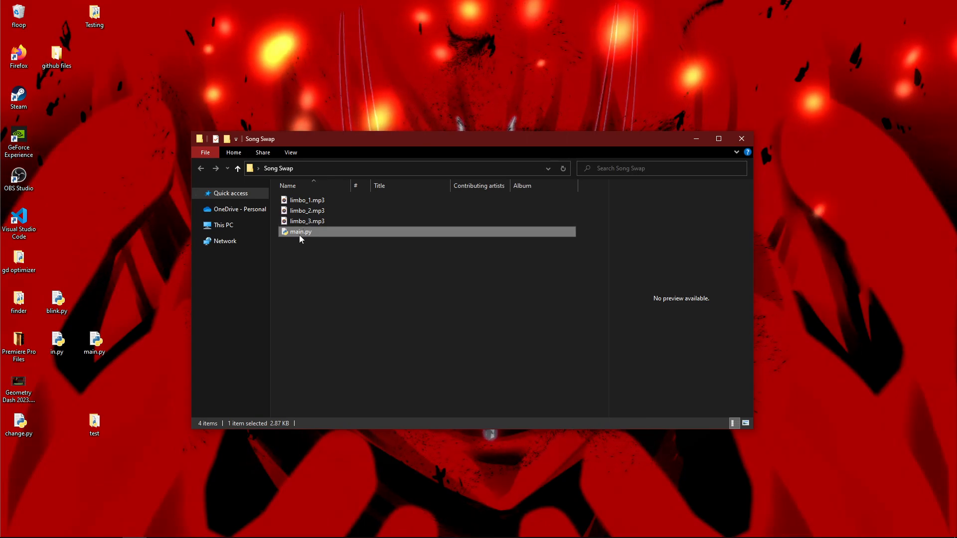
Open main.py from the Song Swap folder in Visual Studio Code.
{"action": "double_click", "coordinate": [300, 231]}
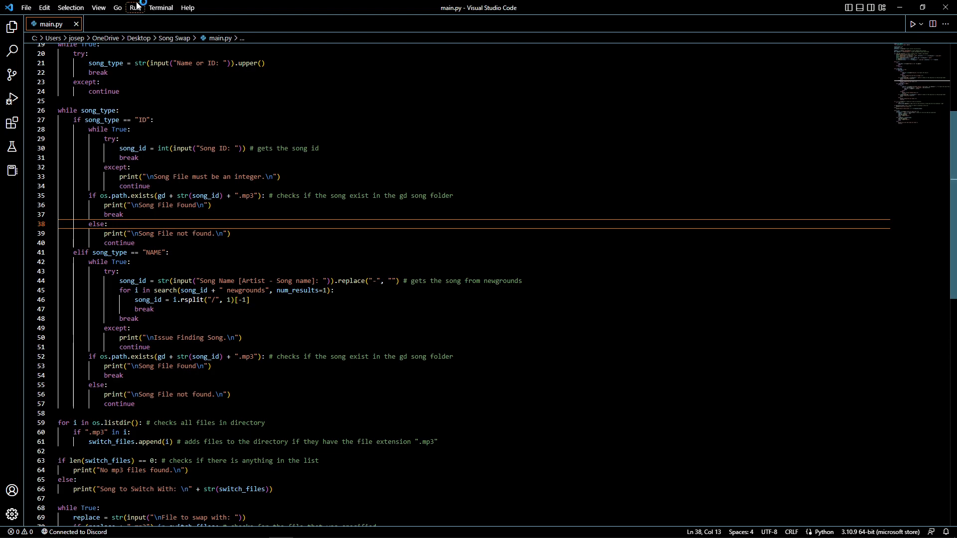
{"action": "mouse_move", "coordinate": [149, 28]}
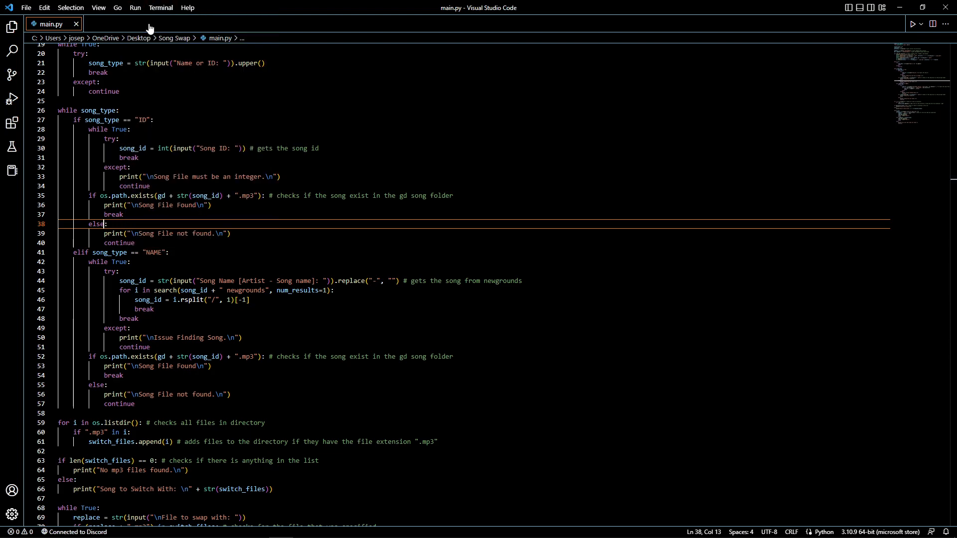
Run main.py under the debugger until it prompts for Name or ID.
{"action": "left_click", "coordinate": [11, 99]}
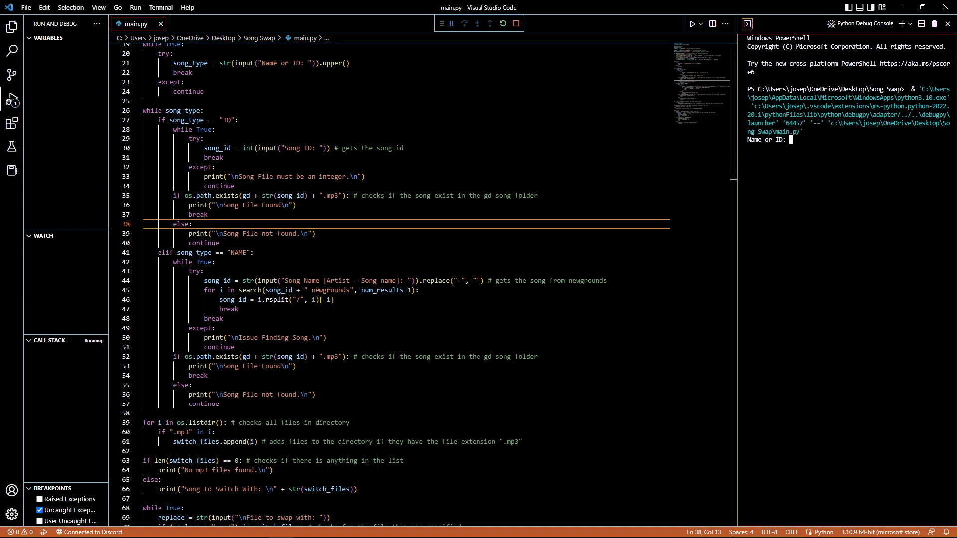
Search by name for the nighthawk22 isolation song to list limbo mp3s.
{"action": "type", "text": "name"}
{"action": "type", "text": "nighthawk22 isolation"}
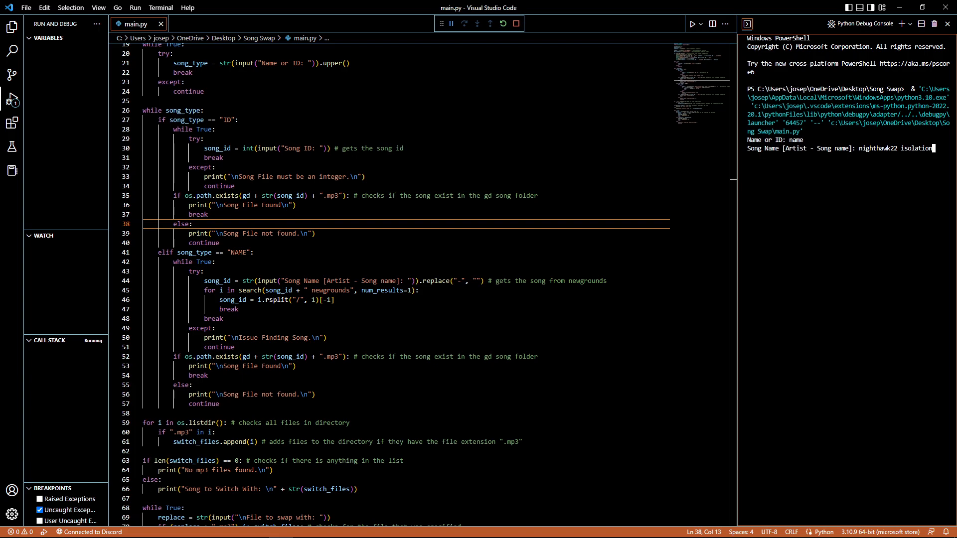
{"action": "key", "text": "Return"}
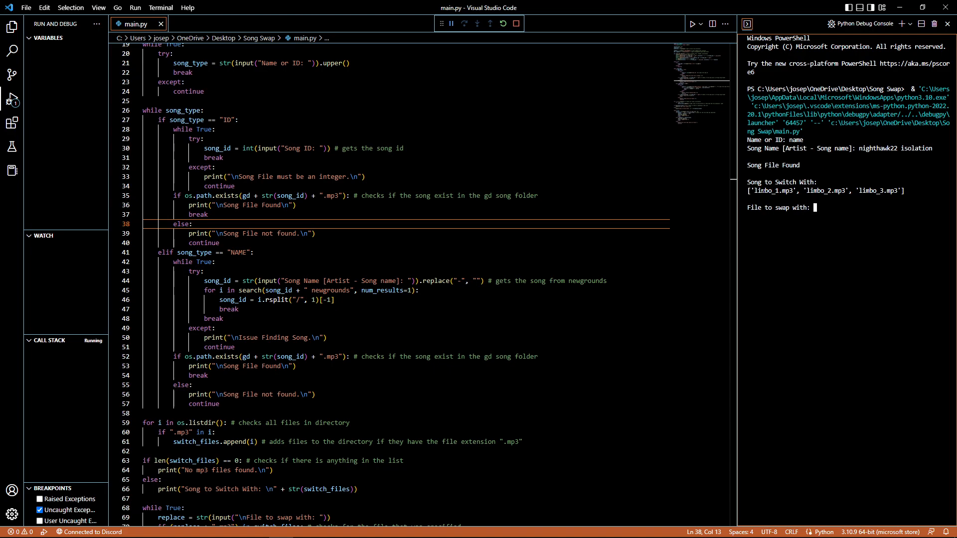
Enter limbo_2 as the file to swap with the new song.
{"action": "type", "text": "limbo"}
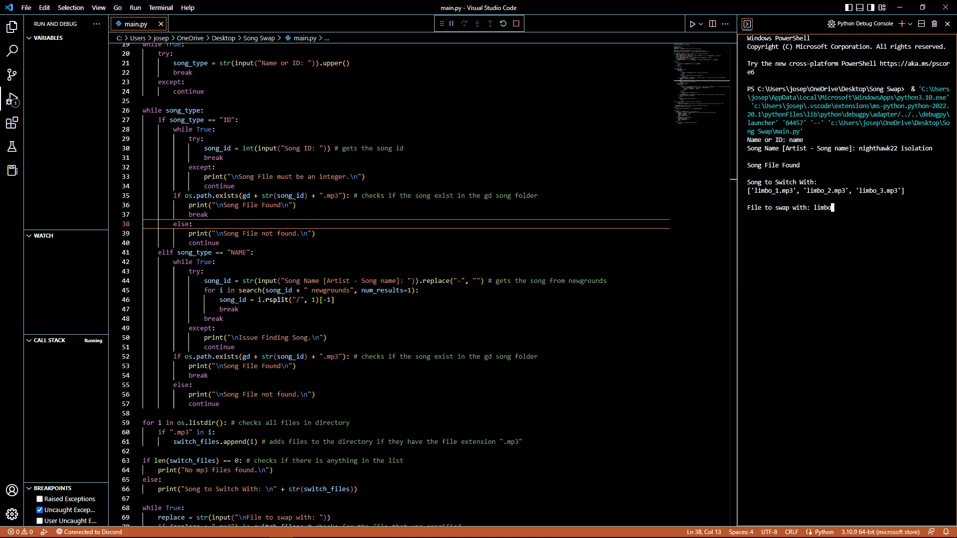
{"action": "type", "text": "_2"}
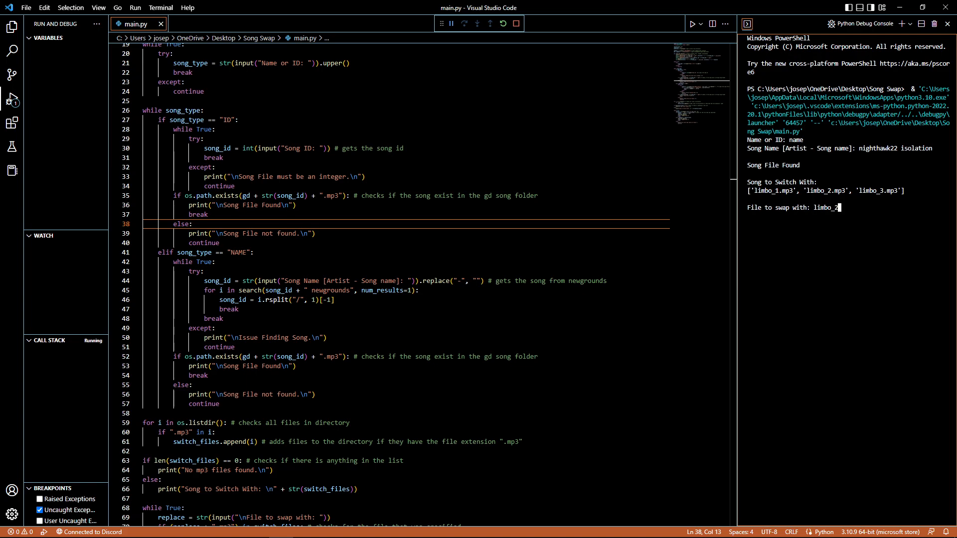
{"action": "key", "text": "Return"}
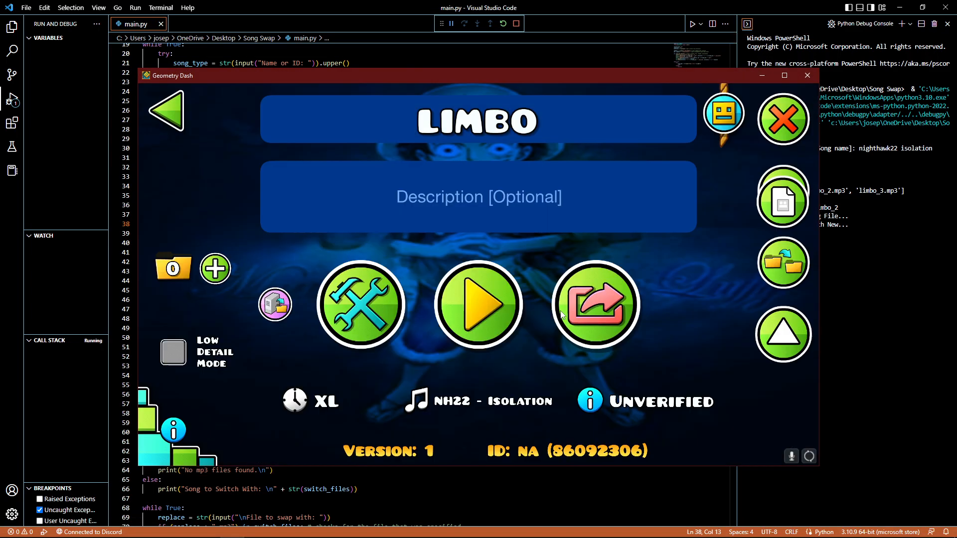
Confirm LIMBO now lists NH22 - Isolation, then minimize Geometry Dash.
{"action": "left_click", "coordinate": [478, 304]}
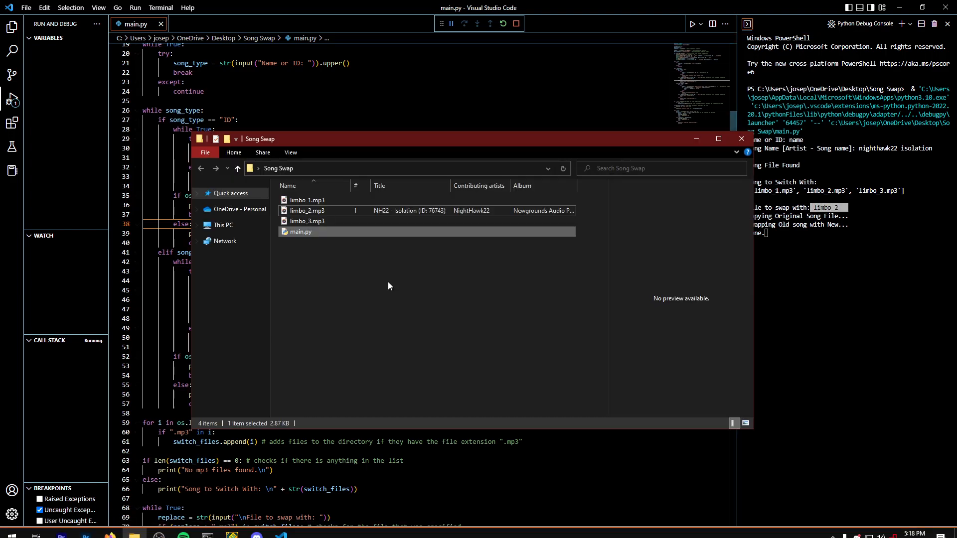
Select limbo_2.mp3 and confirm it is tagged NH22 - Isolation by NightHawk22.
{"action": "left_click", "coordinate": [307, 211]}
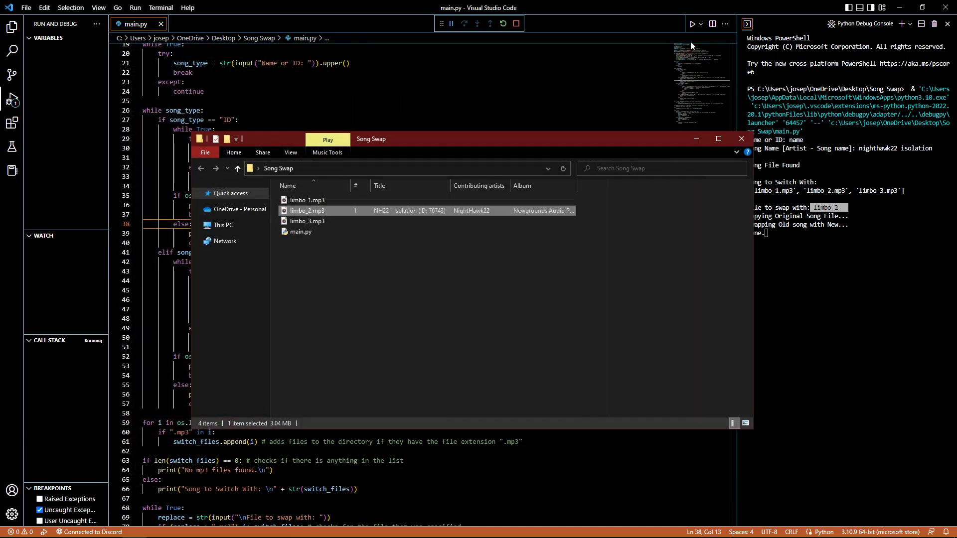
{"action": "mouse_move", "coordinate": [696, 141]}
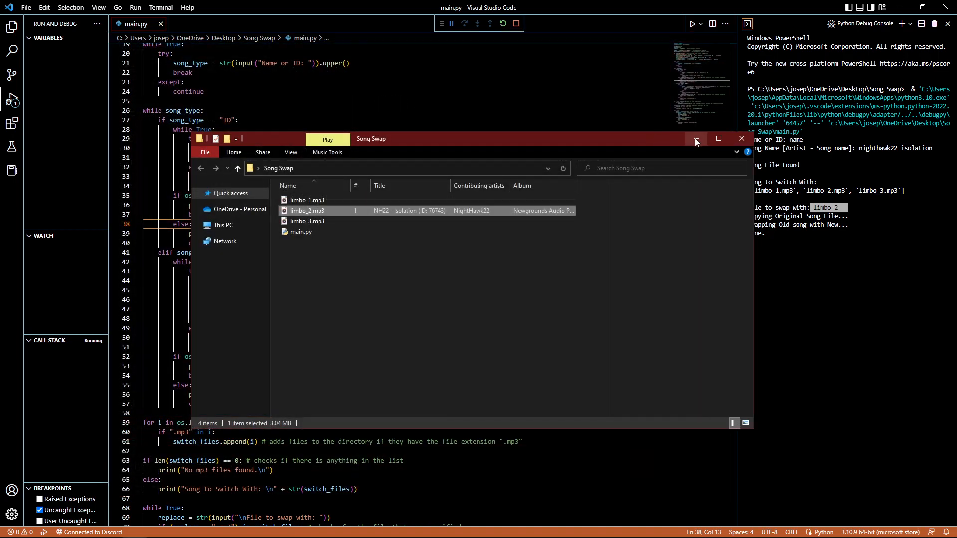
{"action": "mouse_move", "coordinate": [694, 142]}
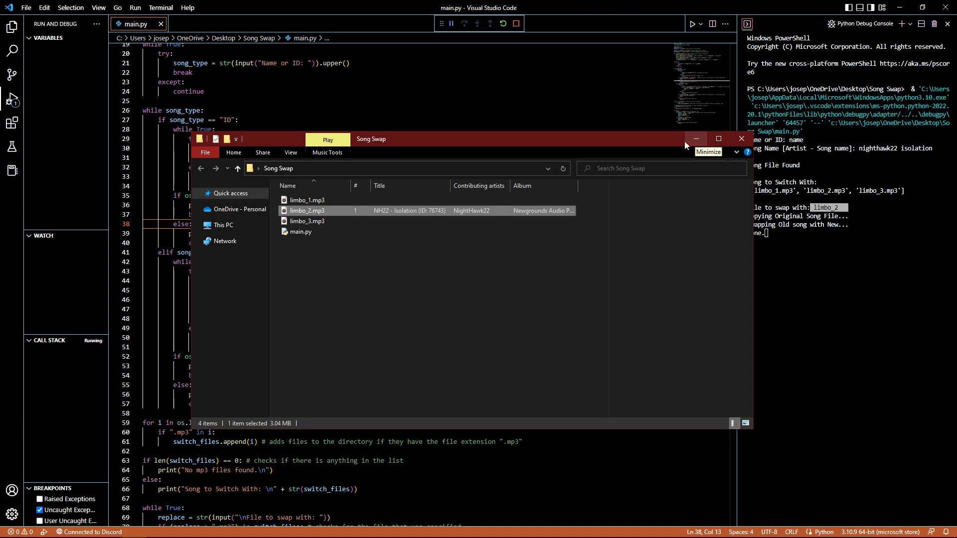
{"action": "mouse_move", "coordinate": [696, 139]}
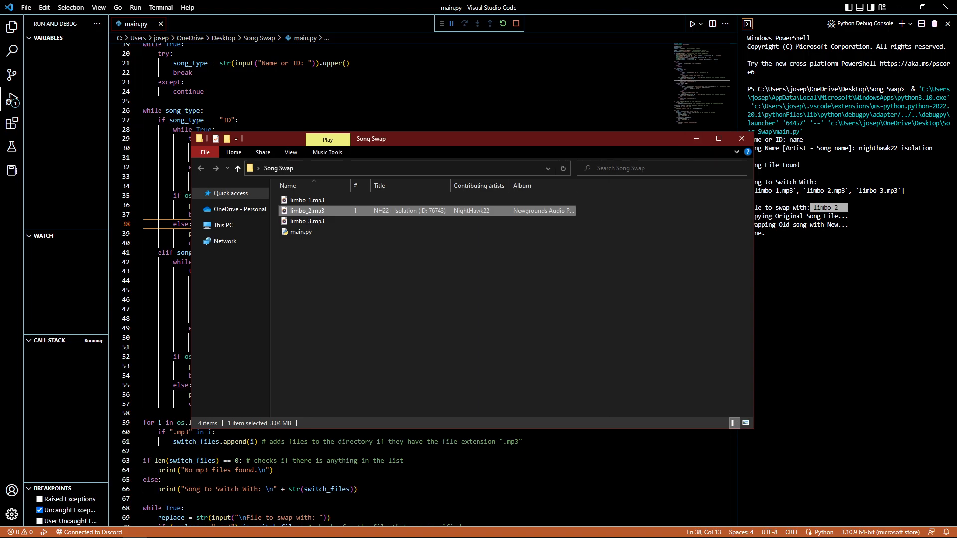